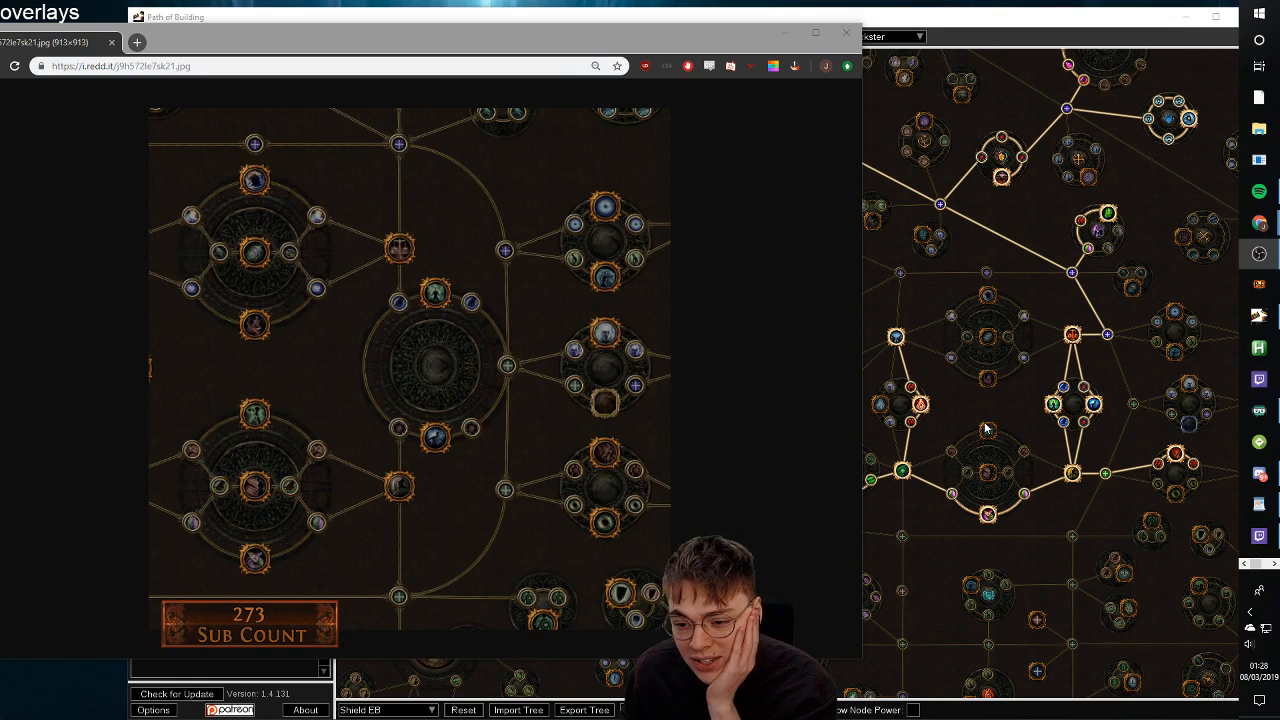
pyautogui.moveTo(408, 536)
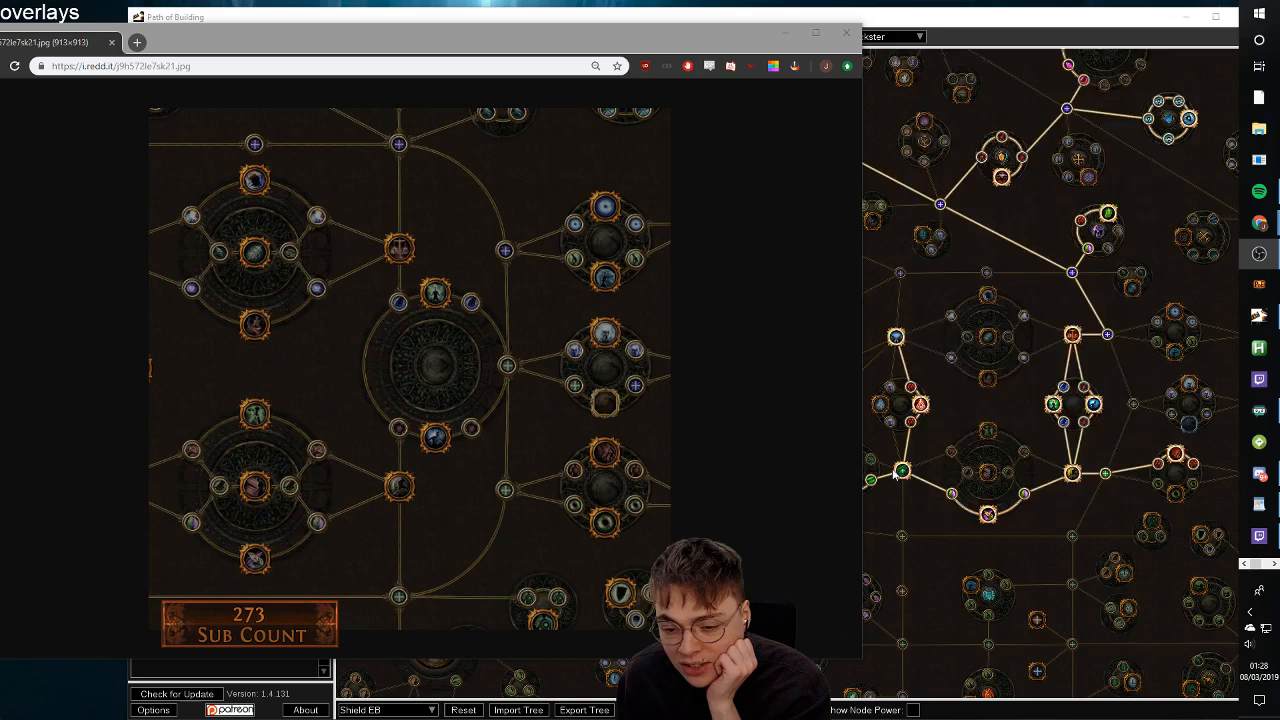
pyautogui.moveTo(1073, 503)
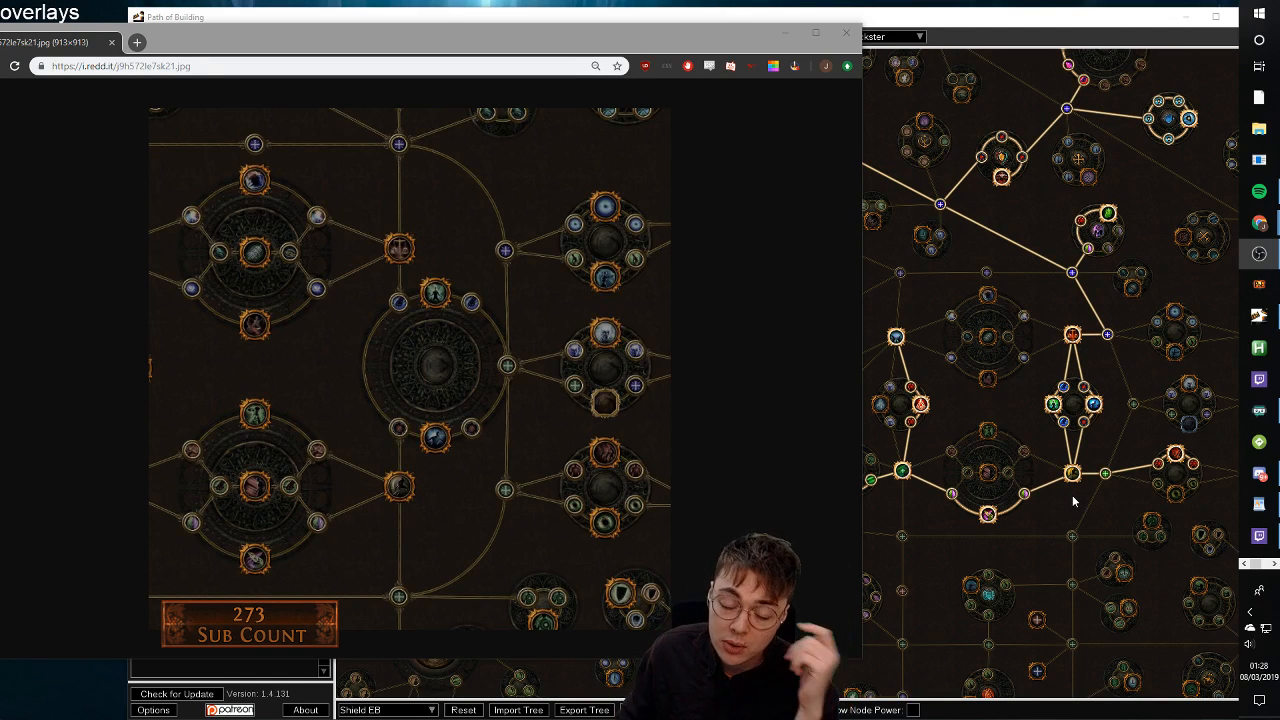
pyautogui.moveTo(1072, 473)
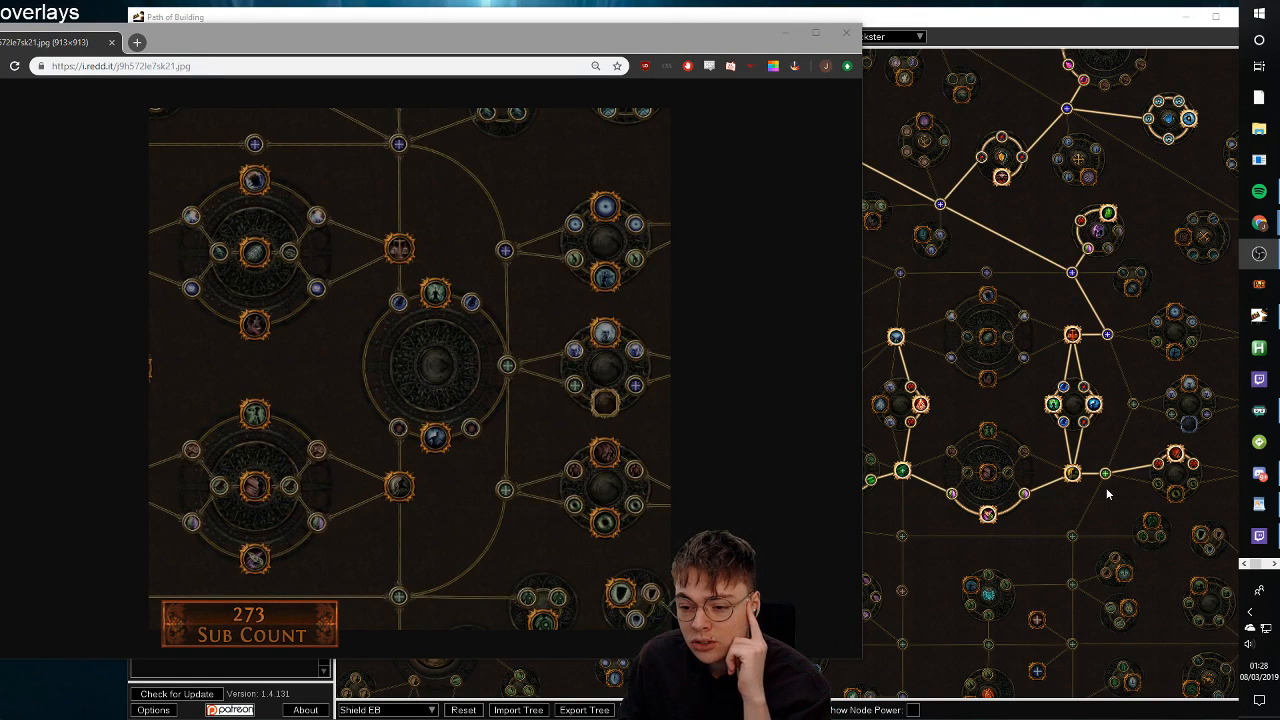
pyautogui.moveTo(1190, 480)
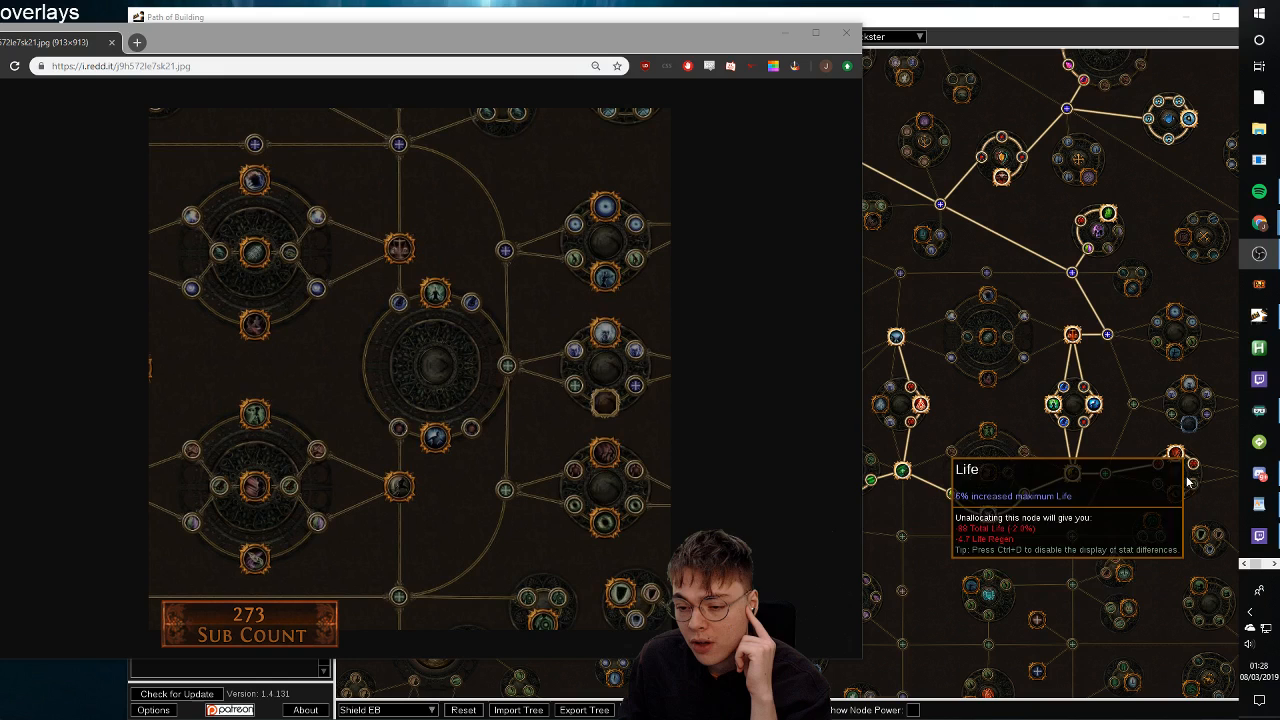
pyautogui.moveTo(1095, 402)
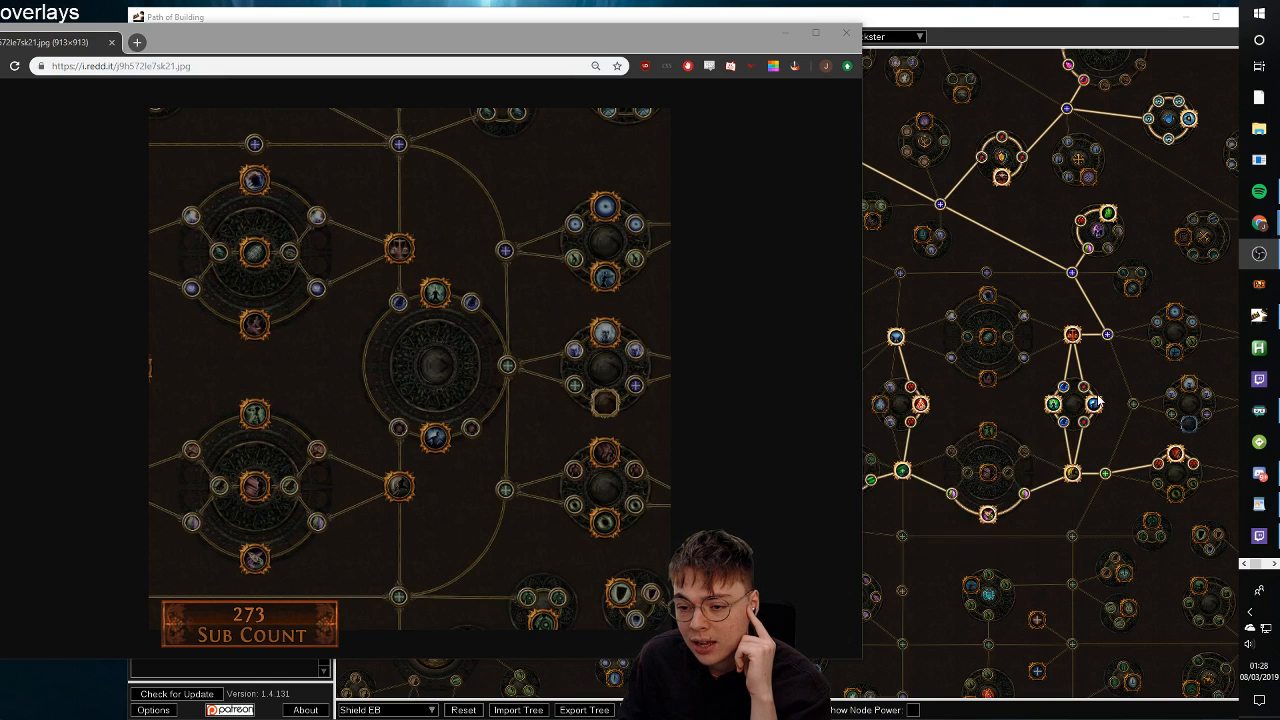
pyautogui.moveTo(1072, 335)
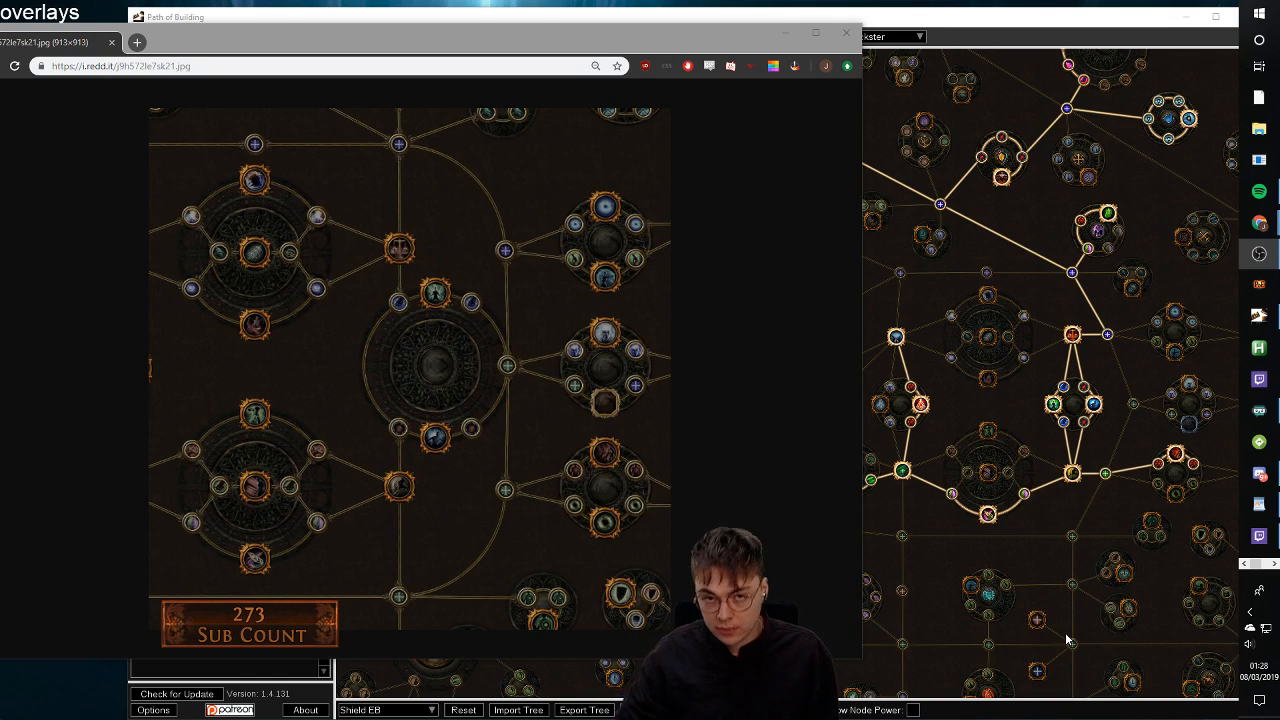
pyautogui.moveTo(445, 527)
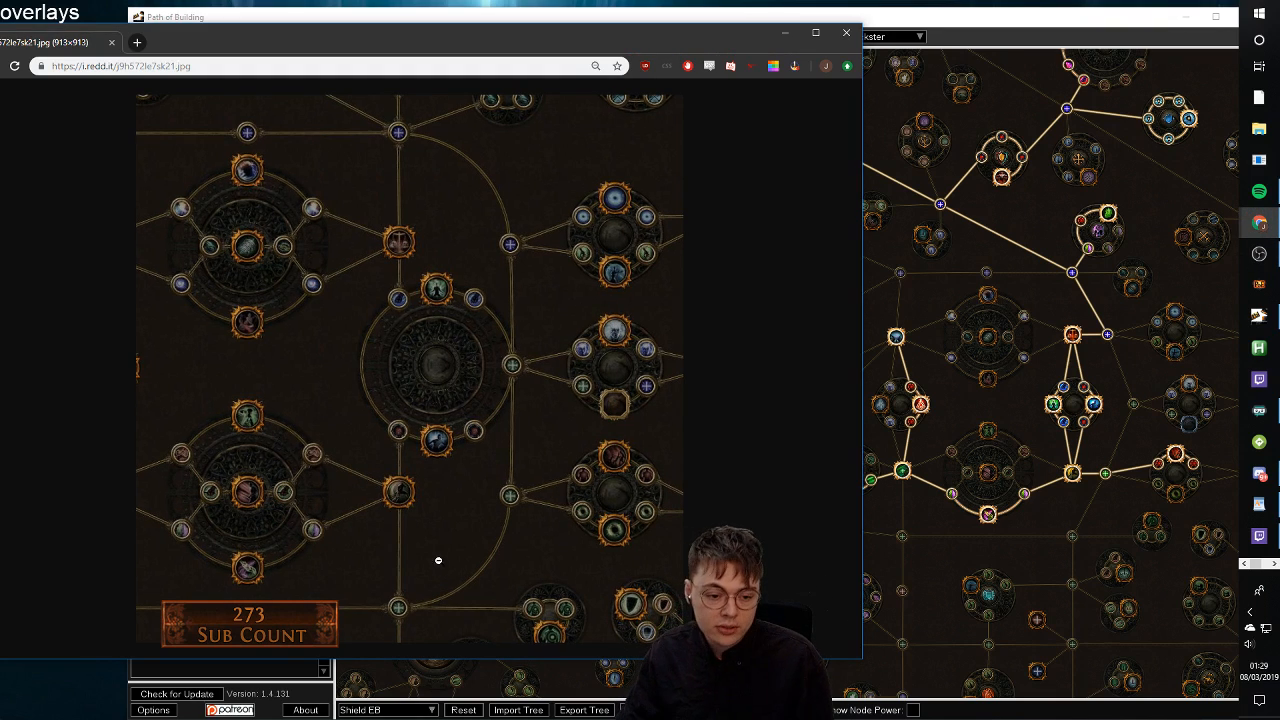
pyautogui.moveTo(435, 445)
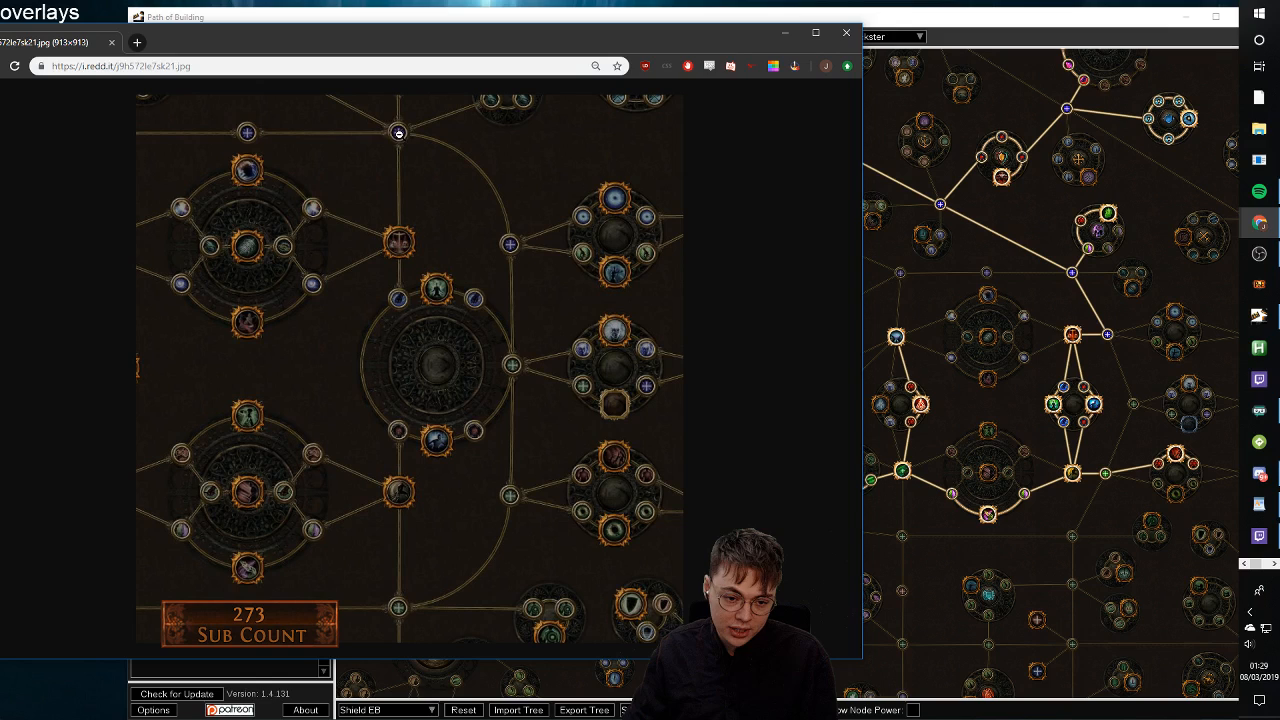
pyautogui.moveTo(540, 402)
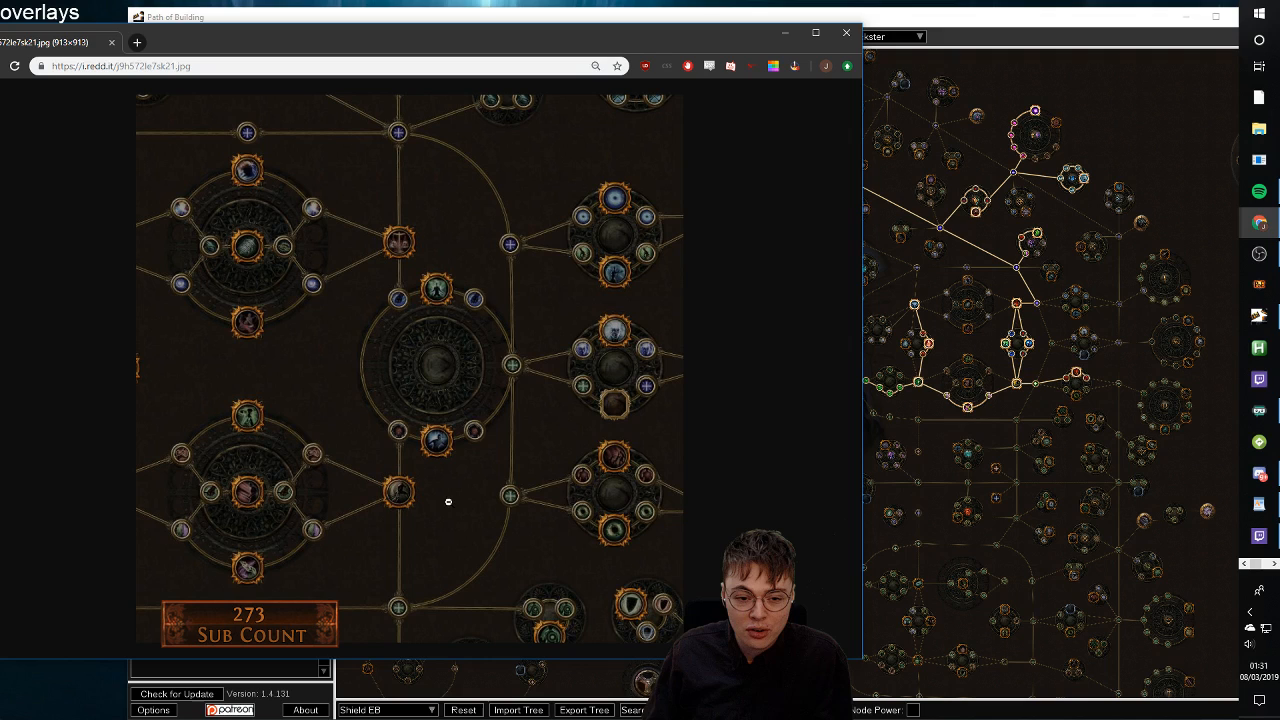
pyautogui.moveTo(735, 428)
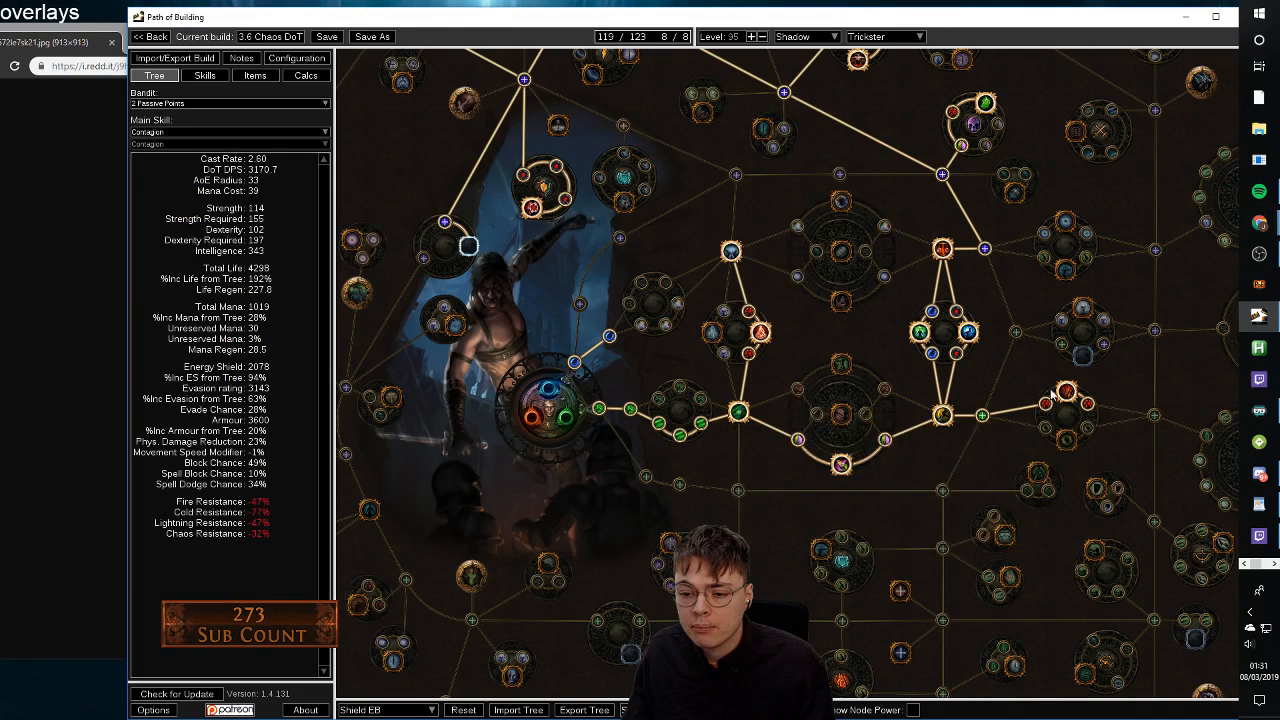
pyautogui.moveTo(1065, 440)
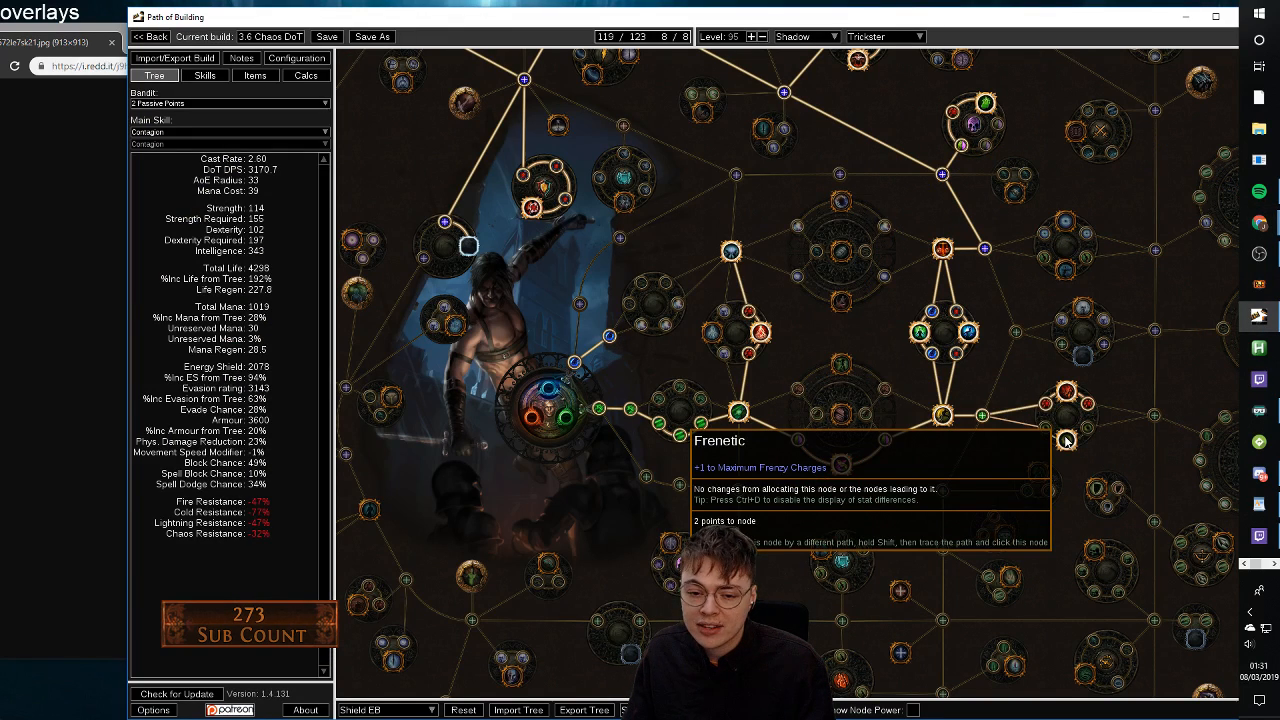
pyautogui.moveTo(1065, 270)
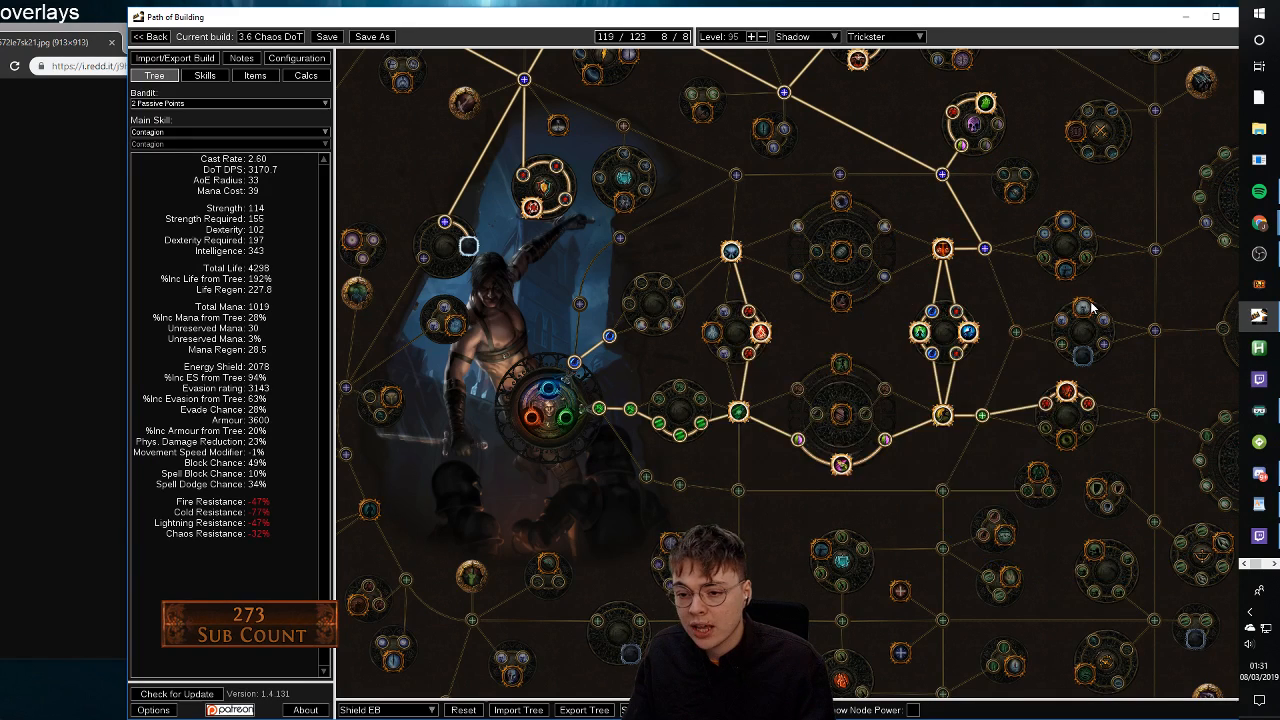
pyautogui.moveTo(975, 385)
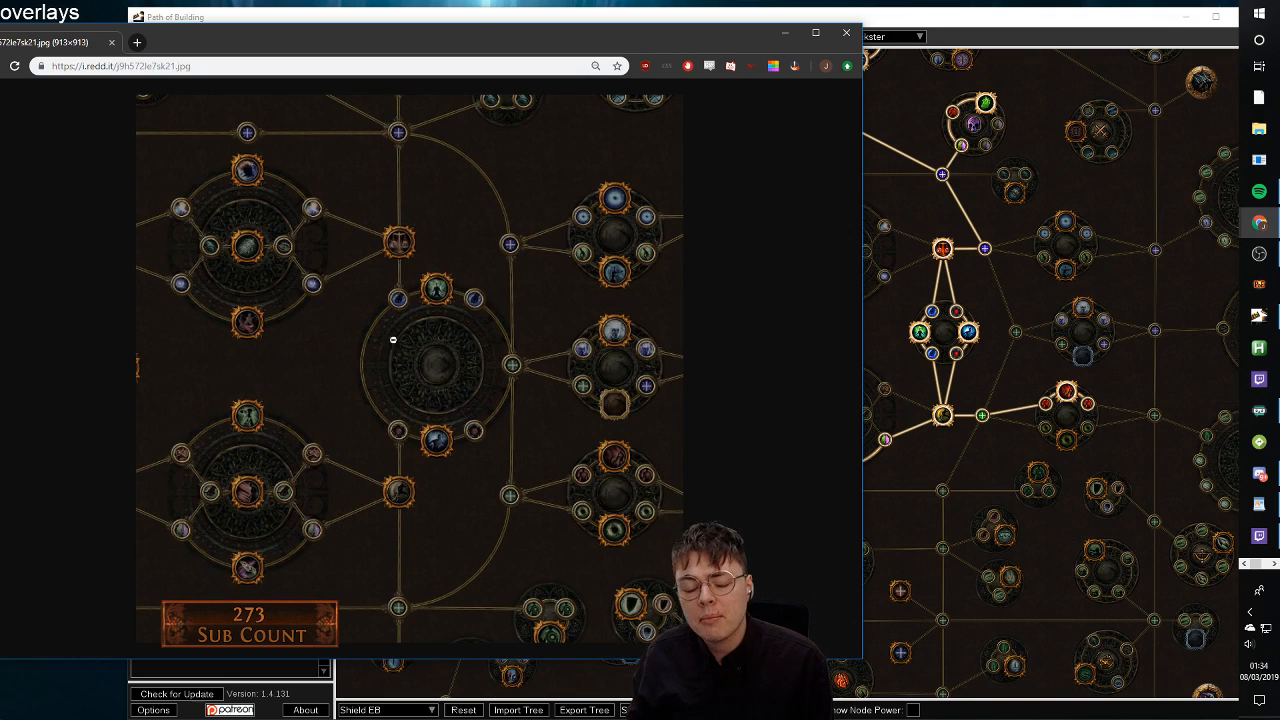
pyautogui.moveTo(465, 248)
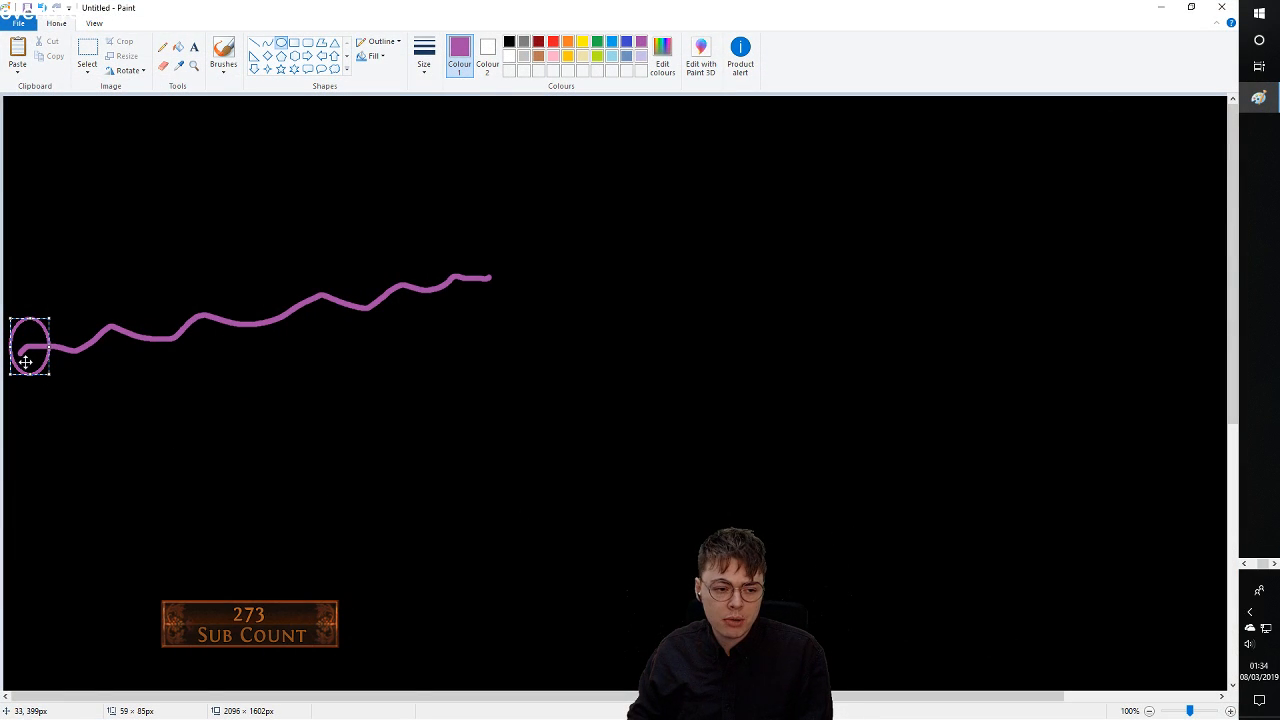
# - Slide the purple oval along the wavy line, then park it in the canvas's top-left
pyautogui.moveTo(30, 345); pyautogui.dragTo(287, 441)
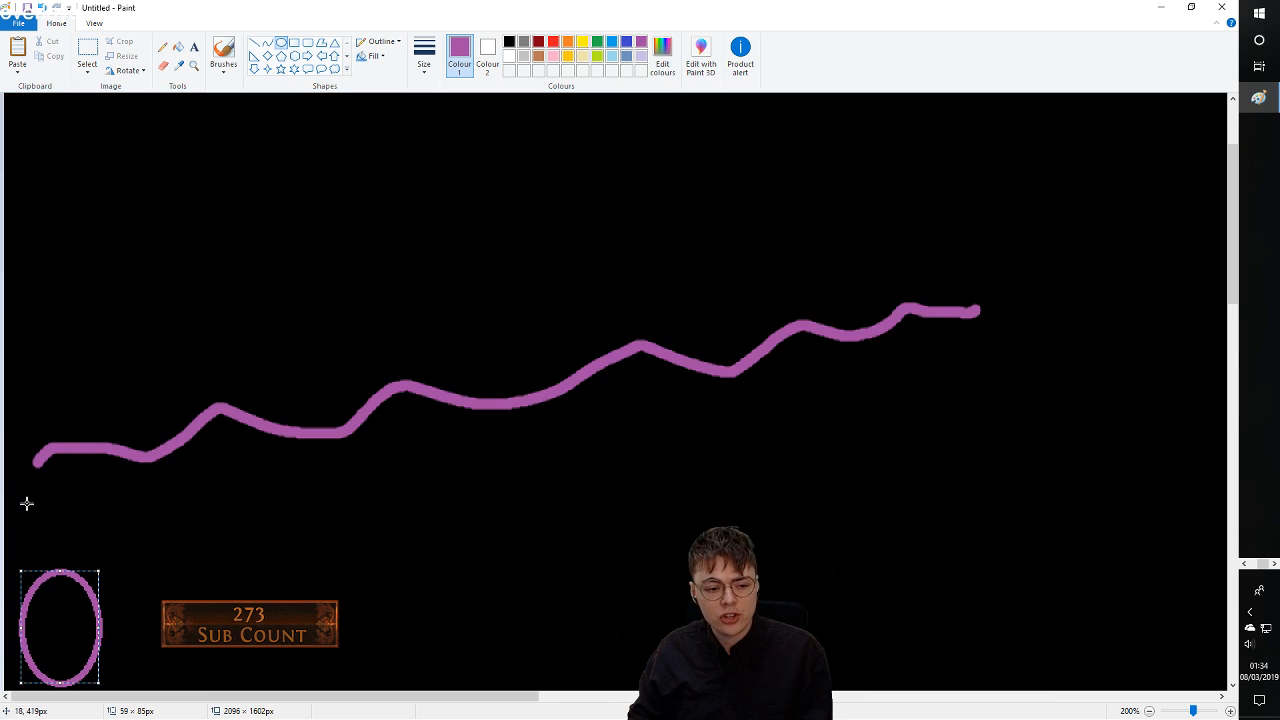
pyautogui.moveTo(38, 650)
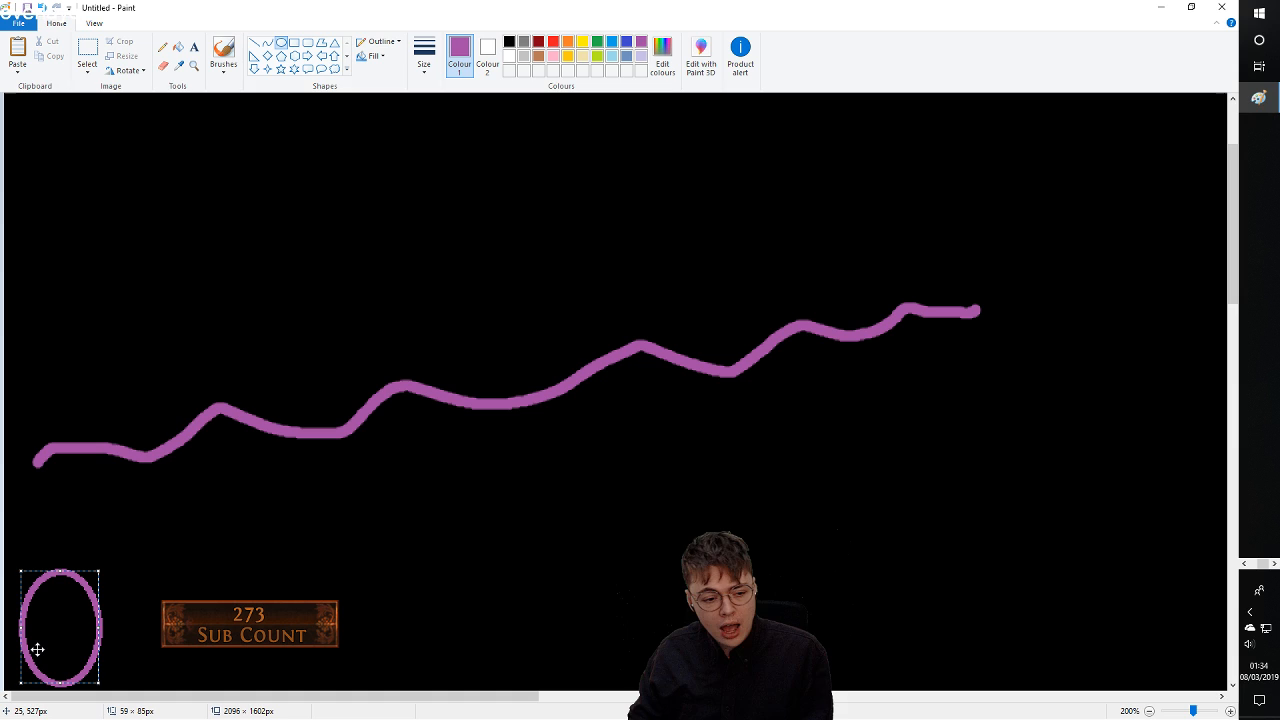
pyautogui.moveTo(60, 625); pyautogui.dragTo(60, 460)
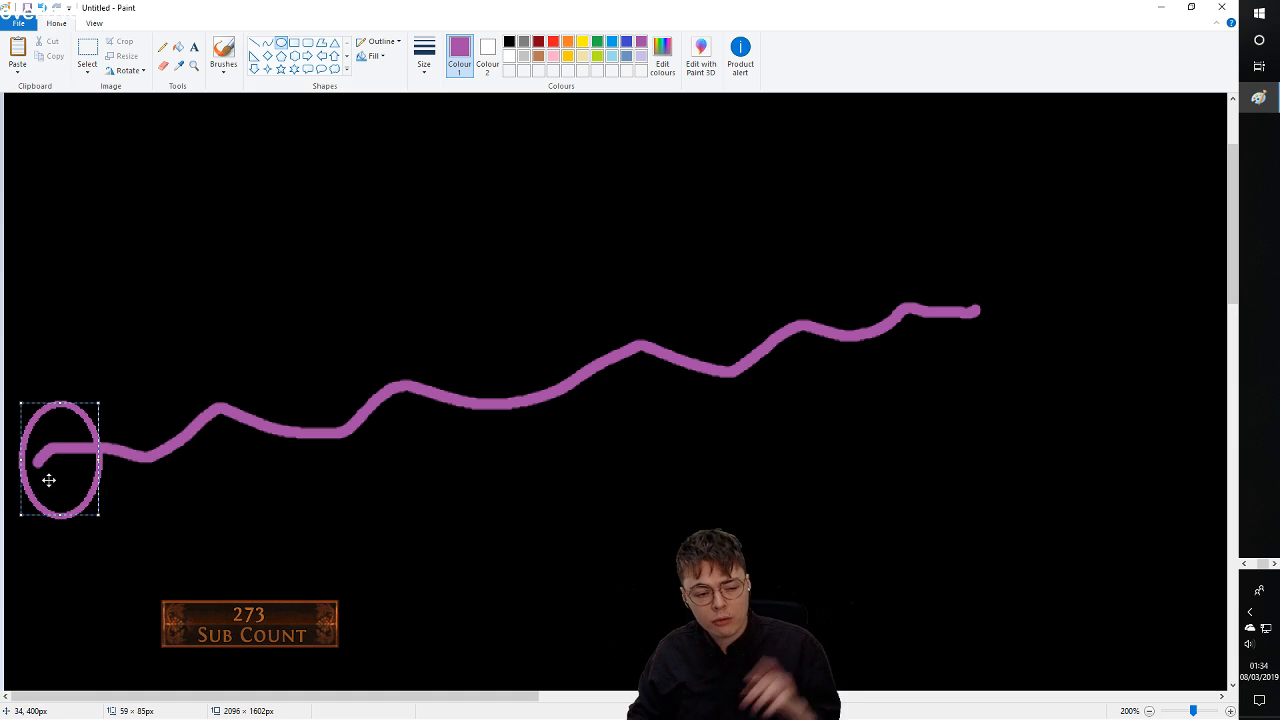
pyautogui.moveTo(60, 458); pyautogui.dragTo(108, 470)
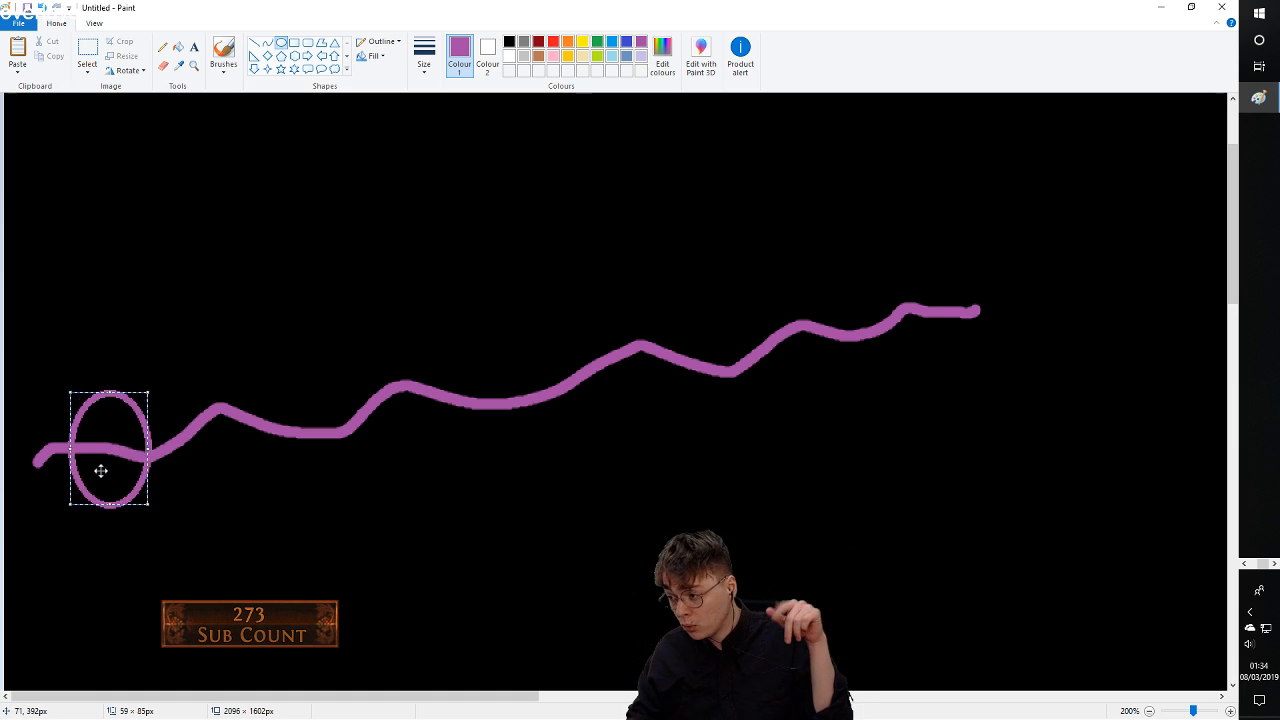
pyautogui.moveTo(107, 448); pyautogui.dragTo(205, 413)
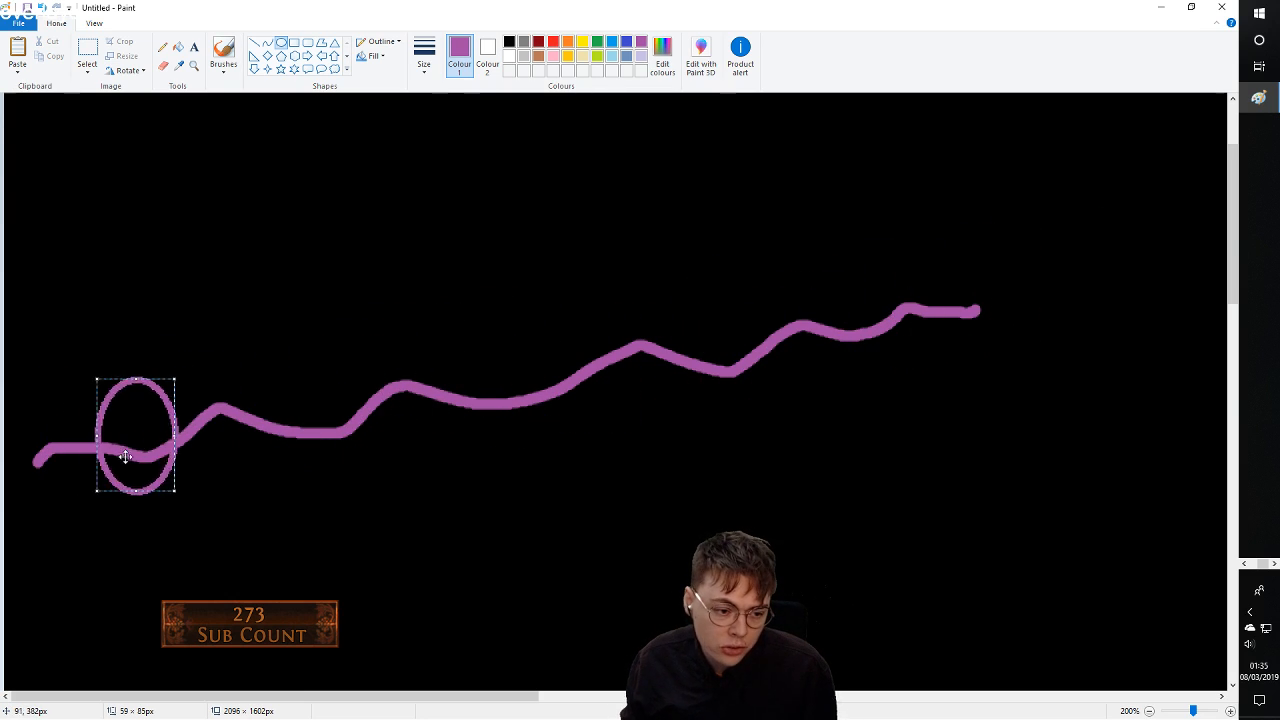
pyautogui.moveTo(135, 435); pyautogui.dragTo(613, 378)
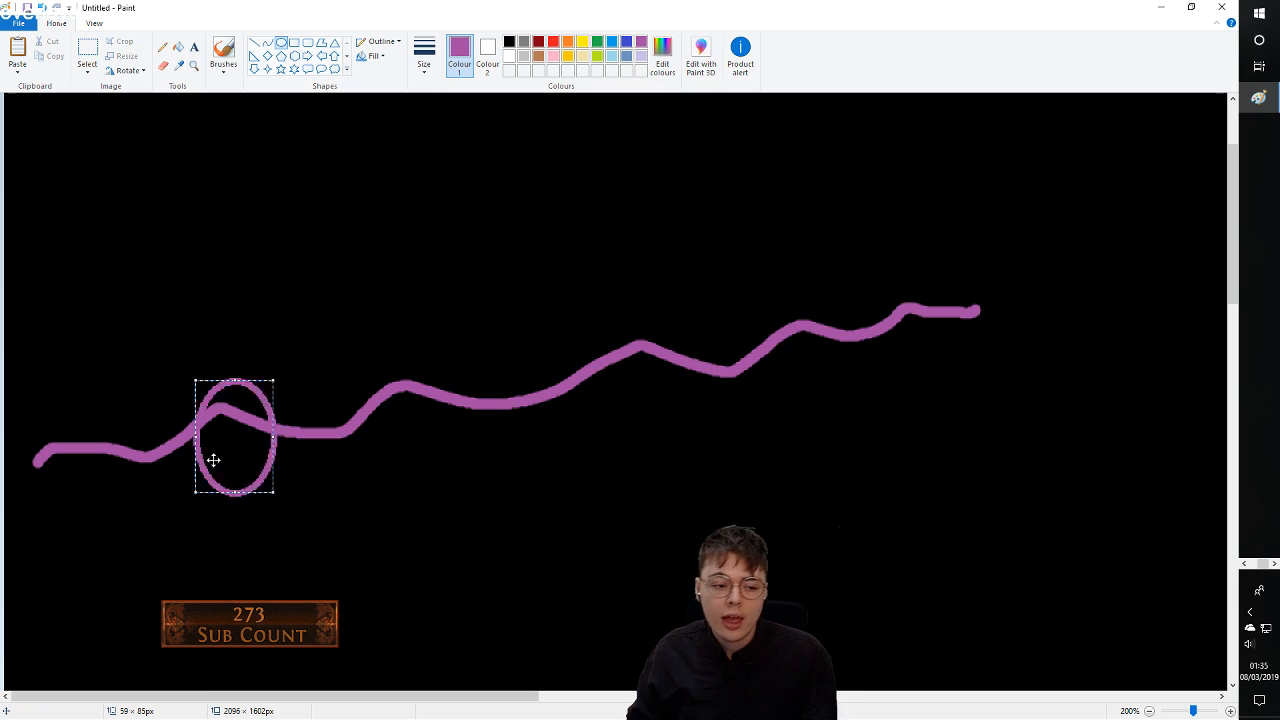
pyautogui.moveTo(235, 440); pyautogui.dragTo(67, 440)
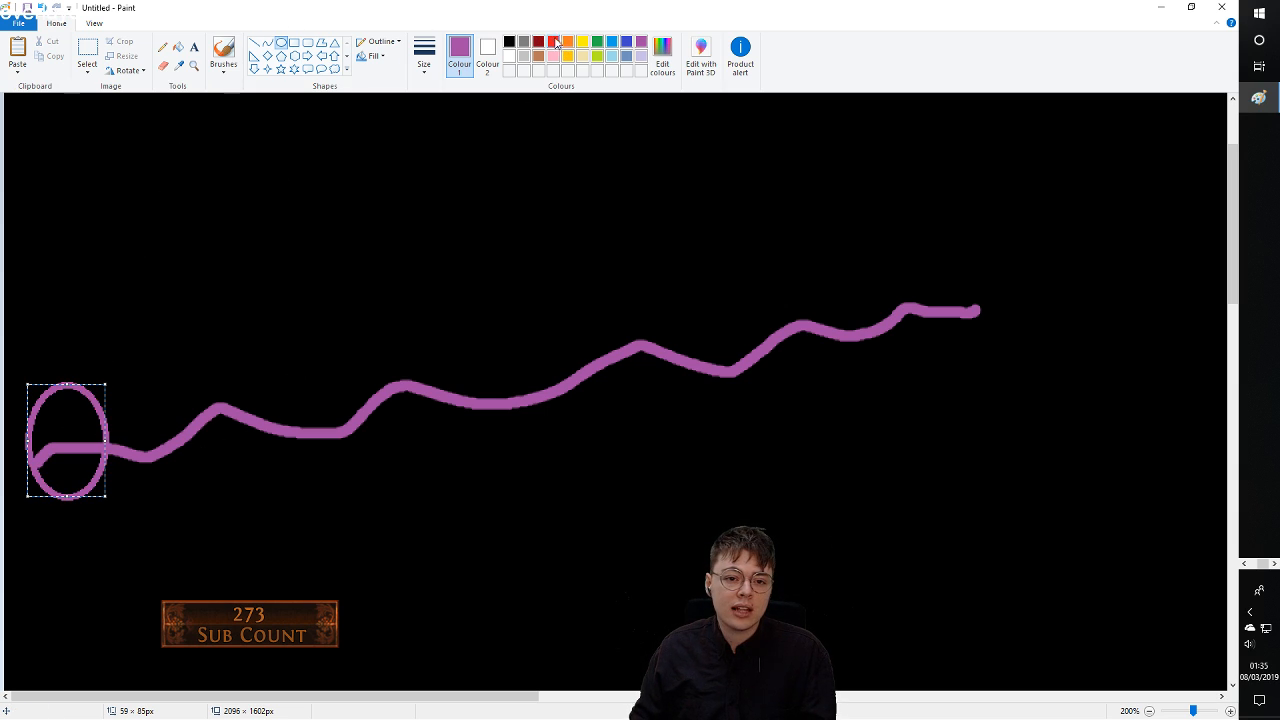
pyautogui.moveTo(67, 440); pyautogui.dragTo(107, 188)
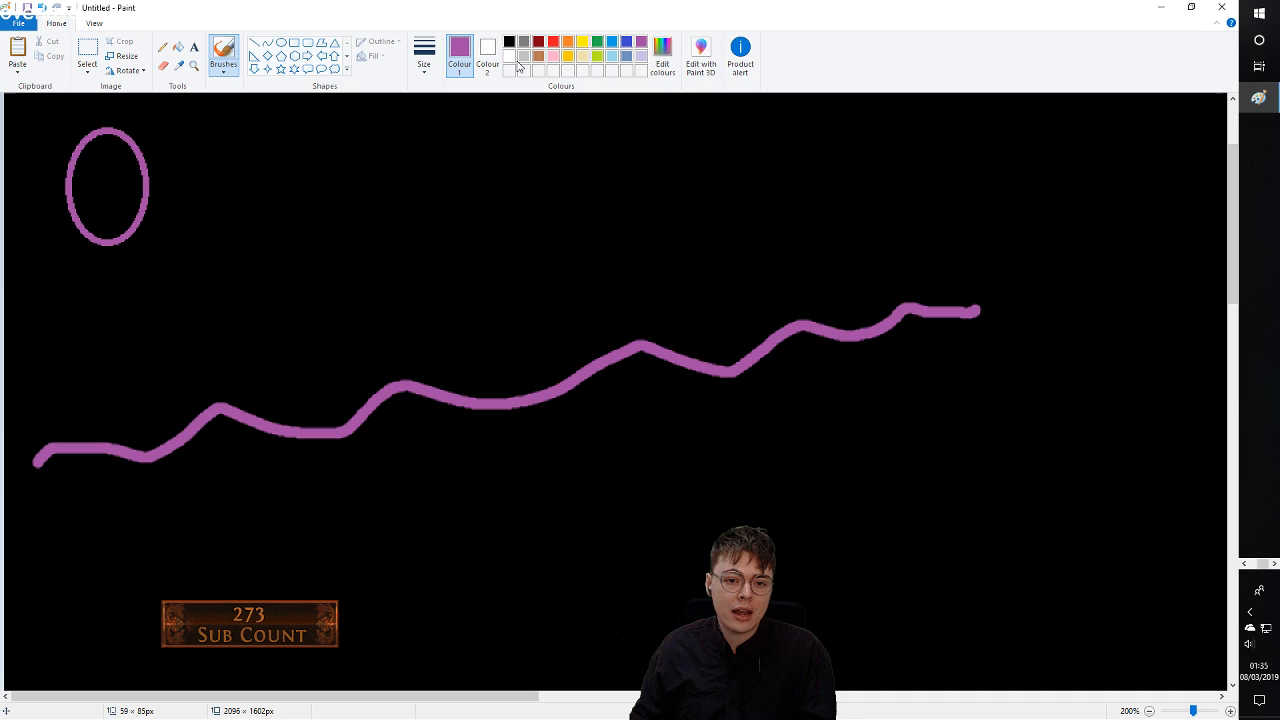
# - Pick red as the painting colour
pyautogui.click(553, 41)
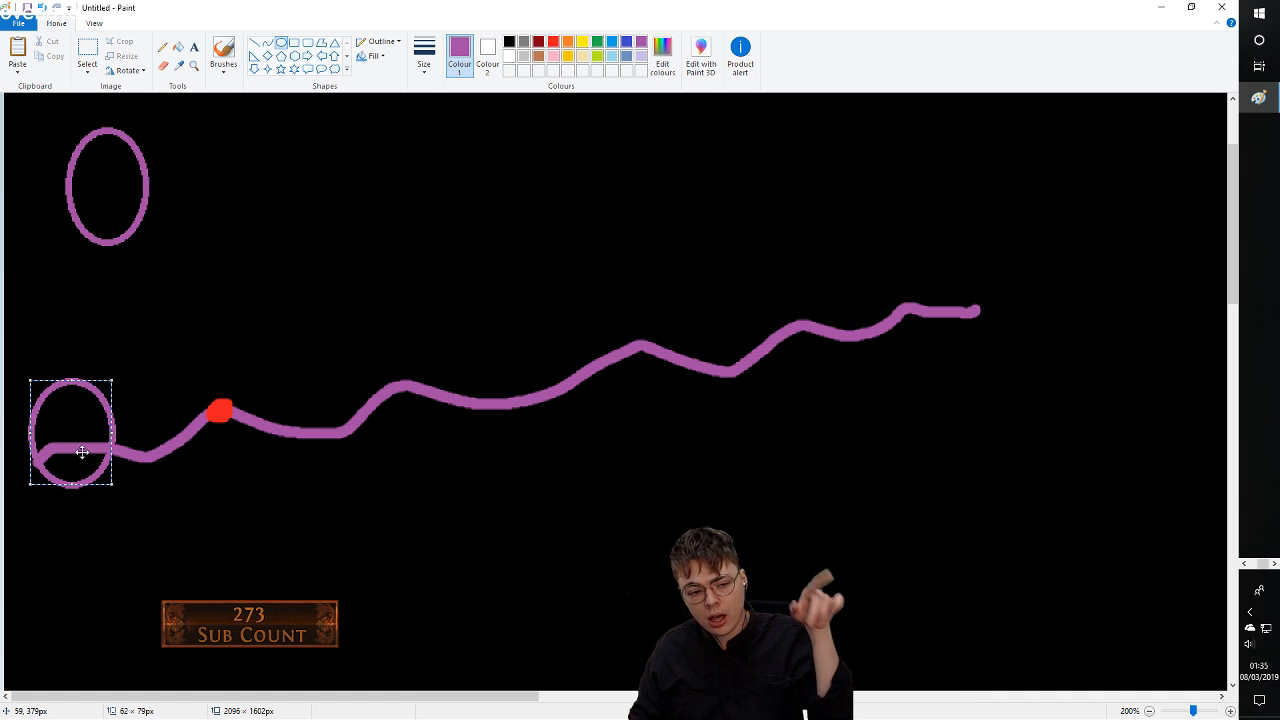
# - Move the second oval back and forth past the red dot, dropping it above the line's middle
pyautogui.moveTo(72, 430); pyautogui.dragTo(130, 430)
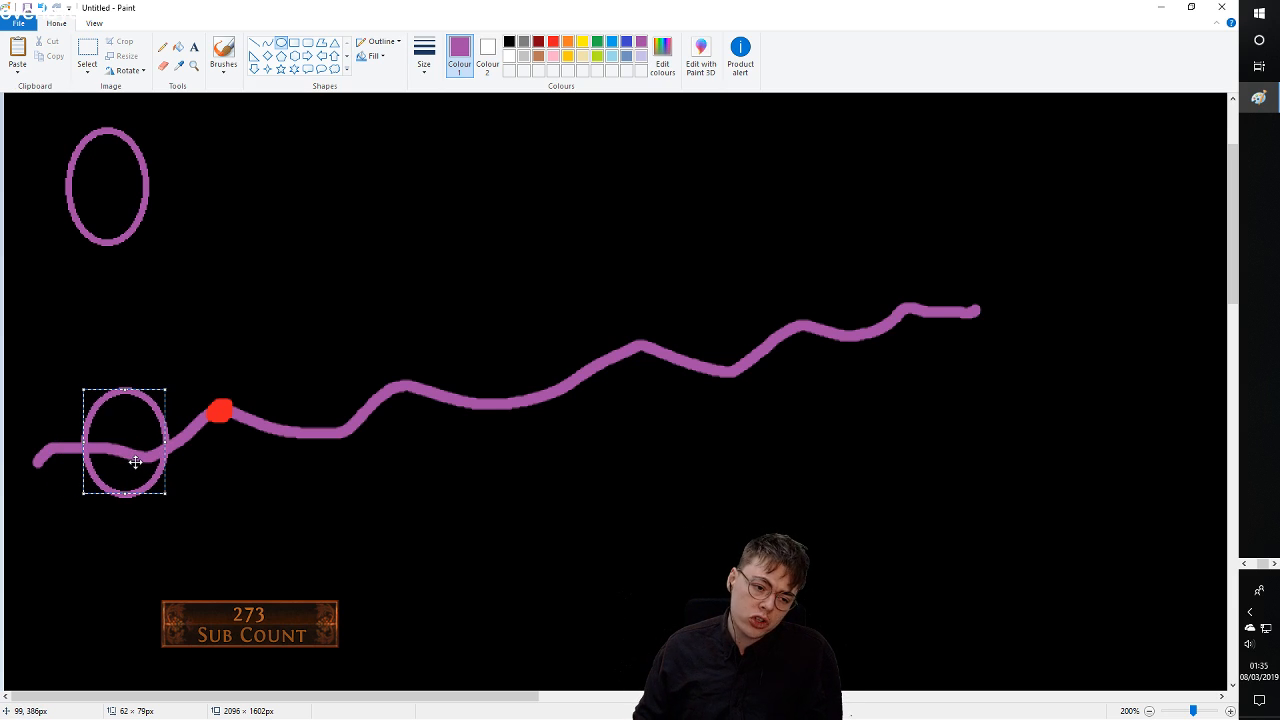
pyautogui.moveTo(135, 445); pyautogui.dragTo(148, 450)
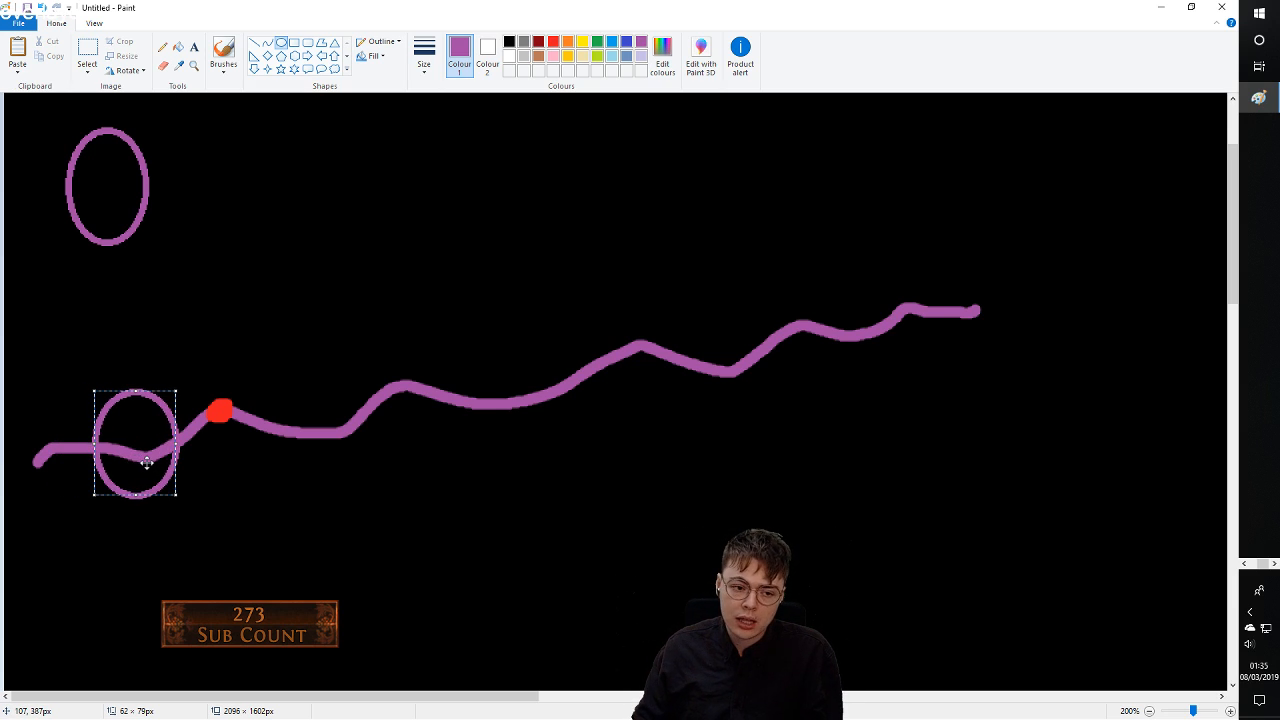
pyautogui.moveTo(135, 443); pyautogui.dragTo(190, 425)
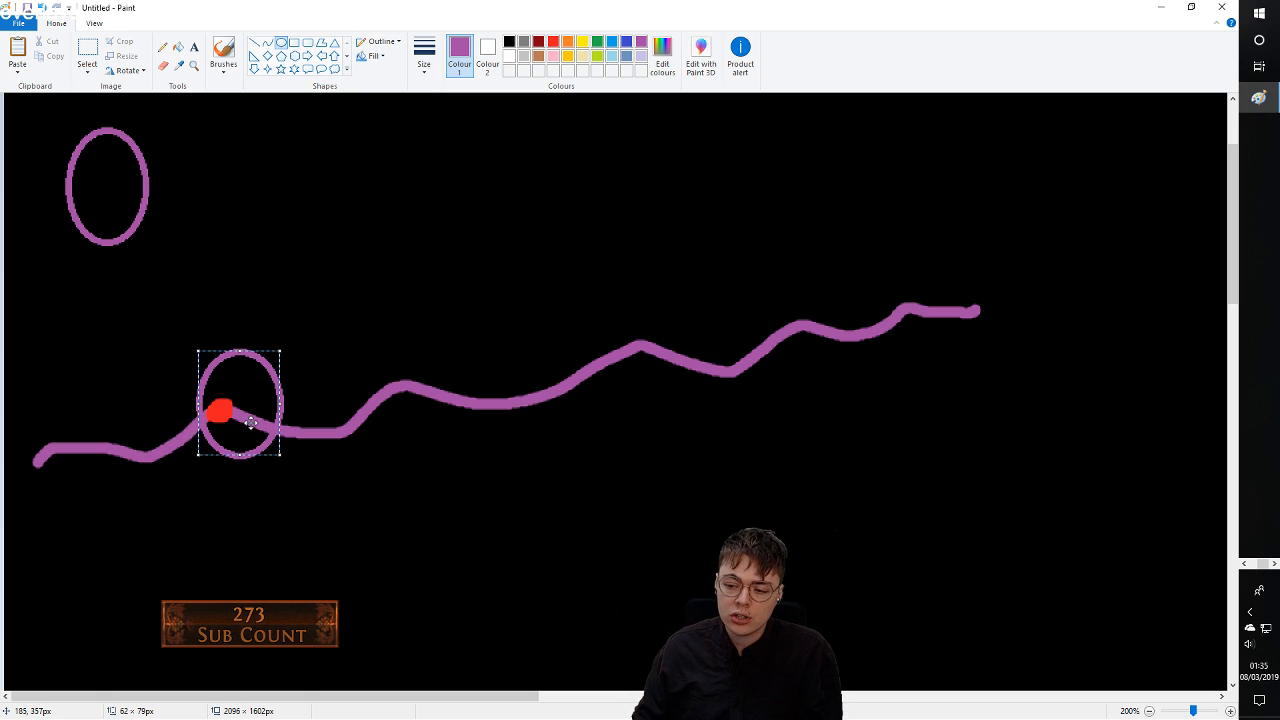
pyautogui.moveTo(240, 405); pyautogui.dragTo(265, 405)
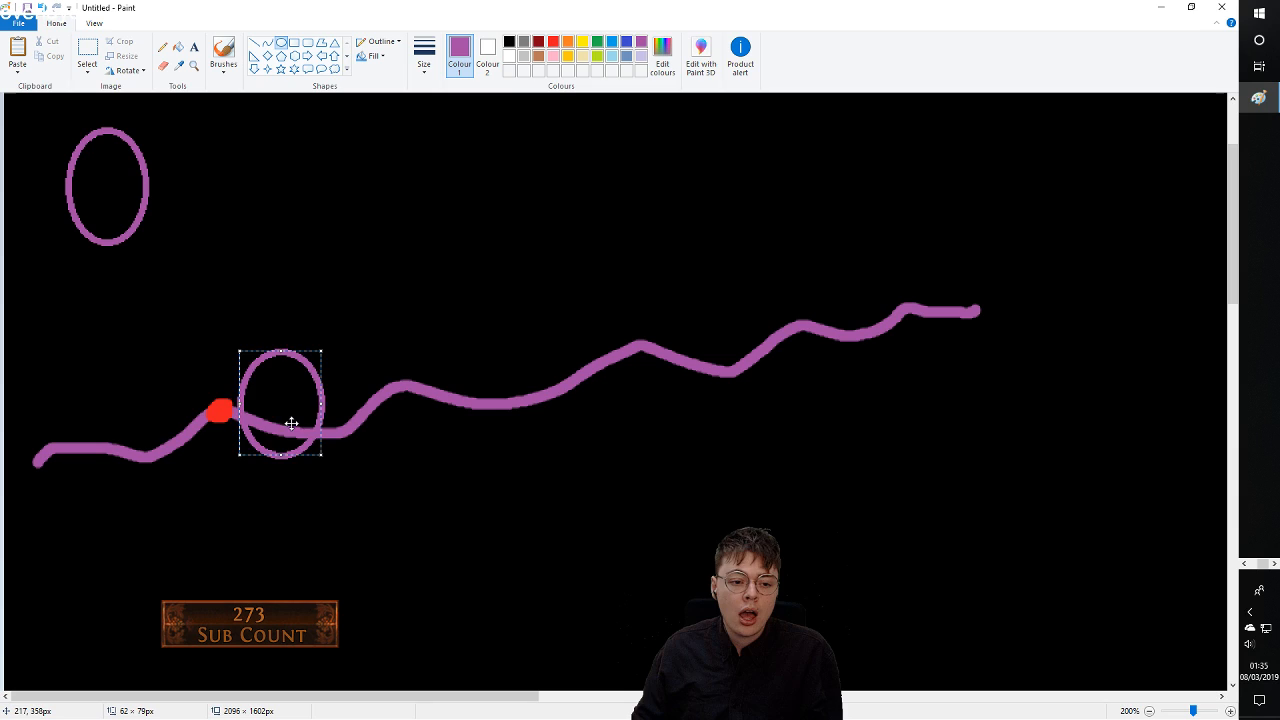
pyautogui.moveTo(292, 423); pyautogui.dragTo(155, 438)
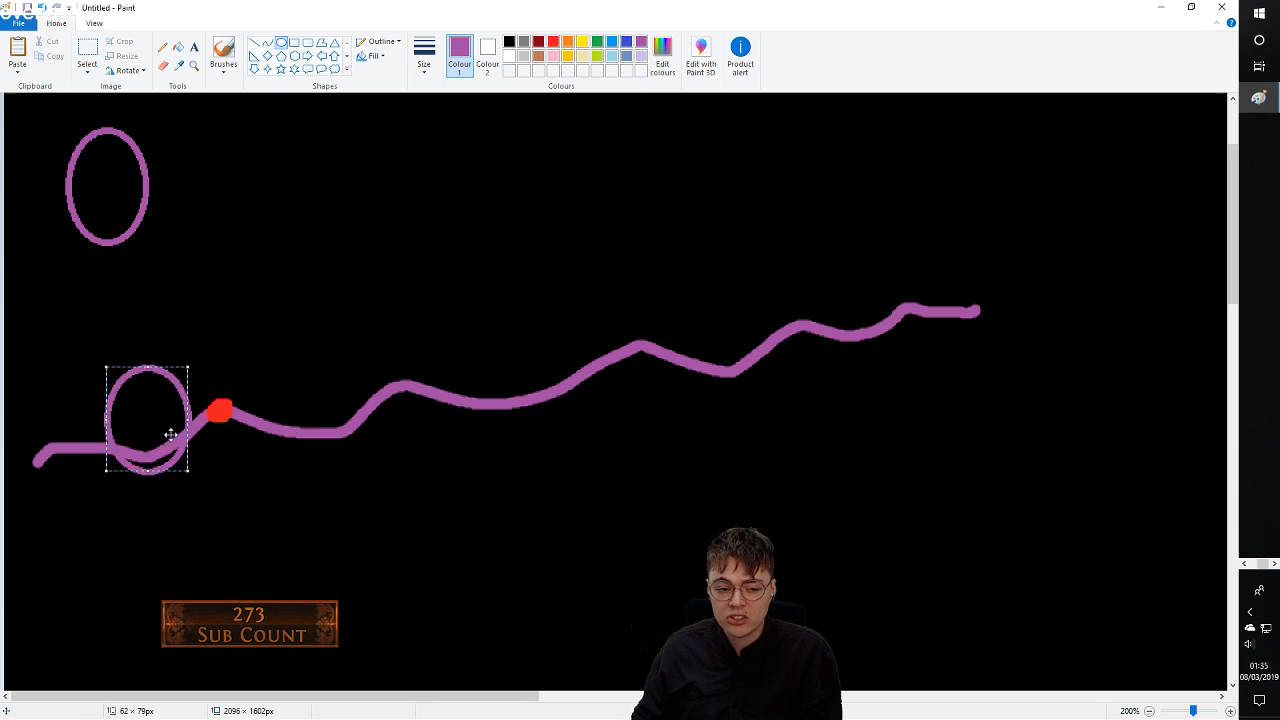
pyautogui.moveTo(148, 417); pyautogui.dragTo(102, 428)
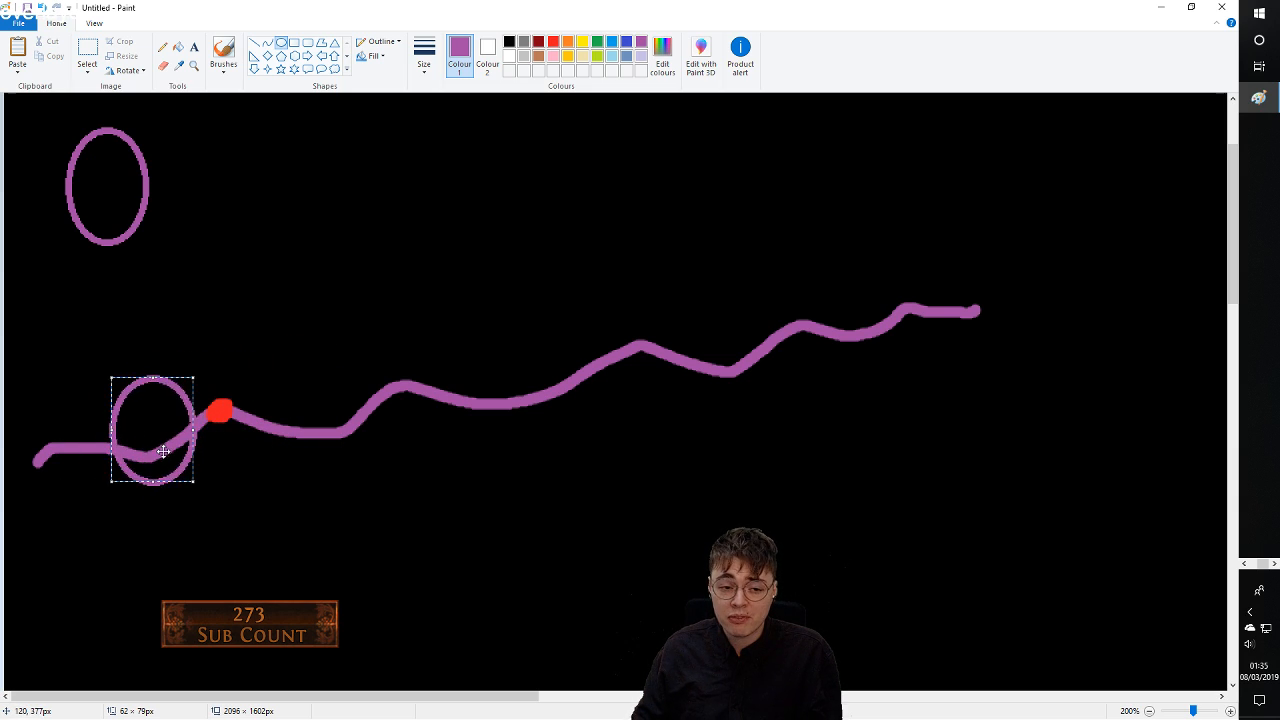
pyautogui.moveTo(160, 450); pyautogui.dragTo(235, 413)
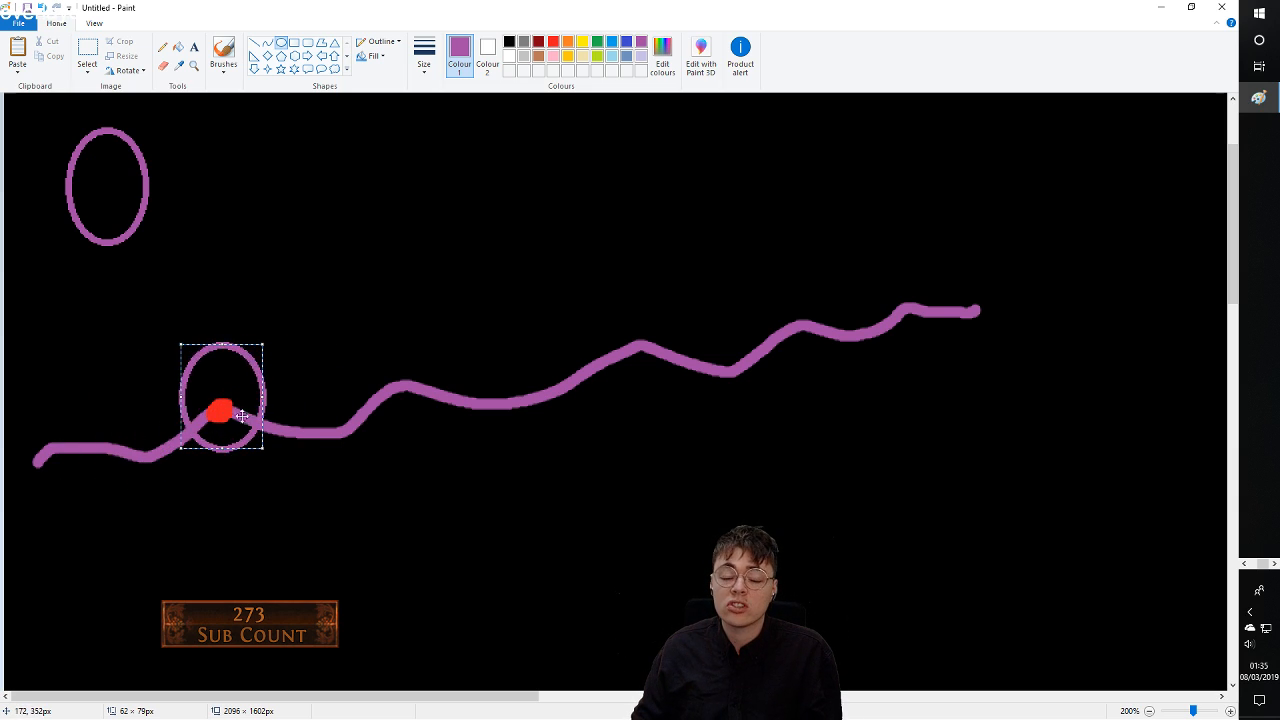
pyautogui.moveTo(224, 400); pyautogui.dragTo(190, 440)
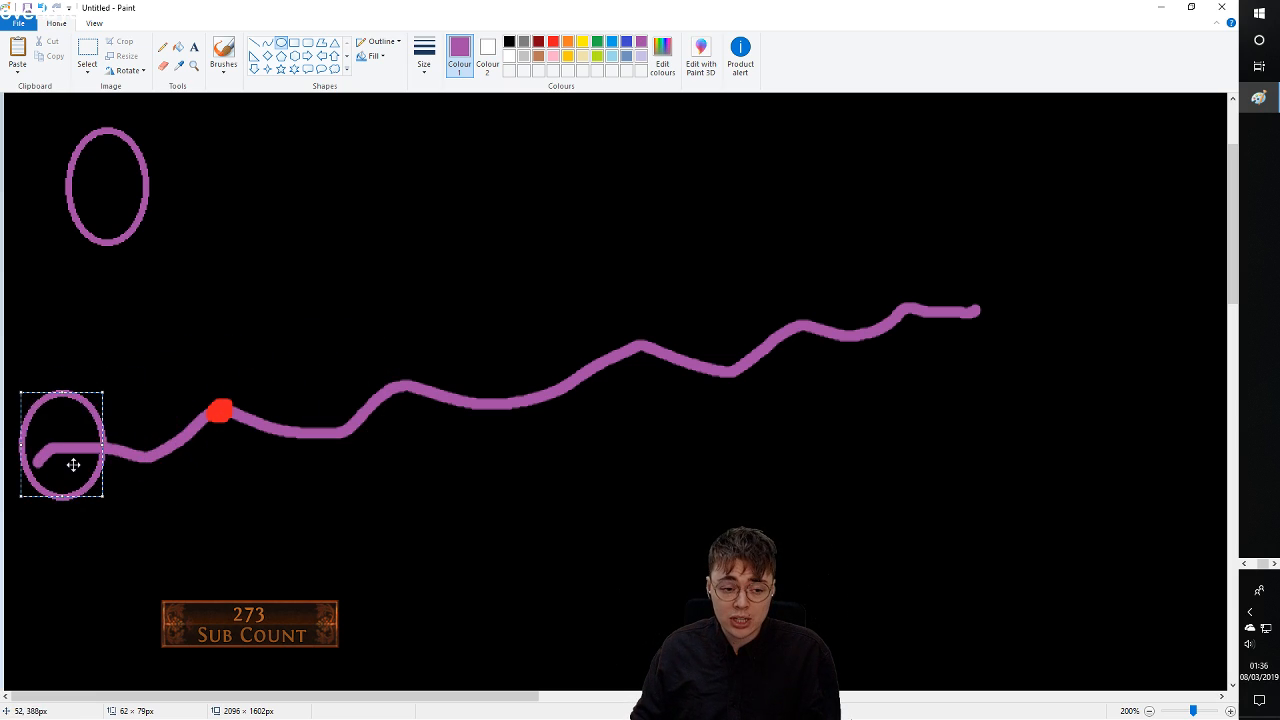
pyautogui.moveTo(62, 445); pyautogui.dragTo(203, 398)
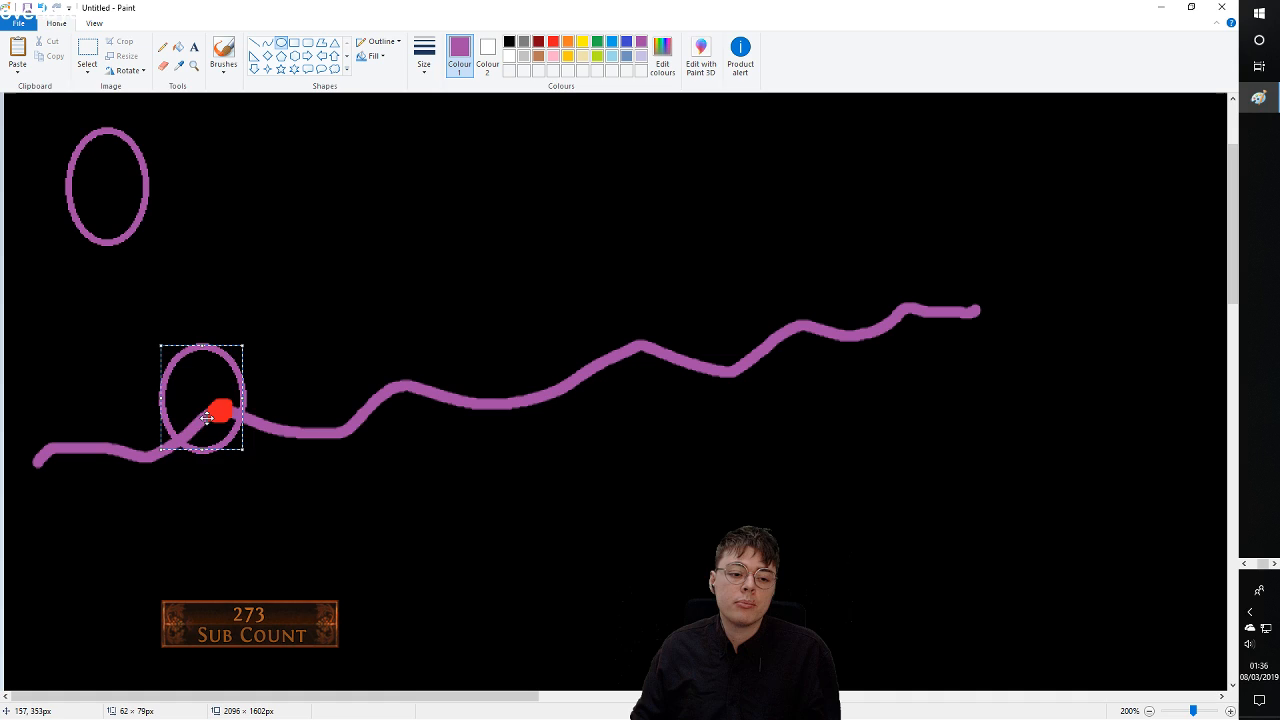
pyautogui.moveTo(205, 398); pyautogui.dragTo(65, 435)
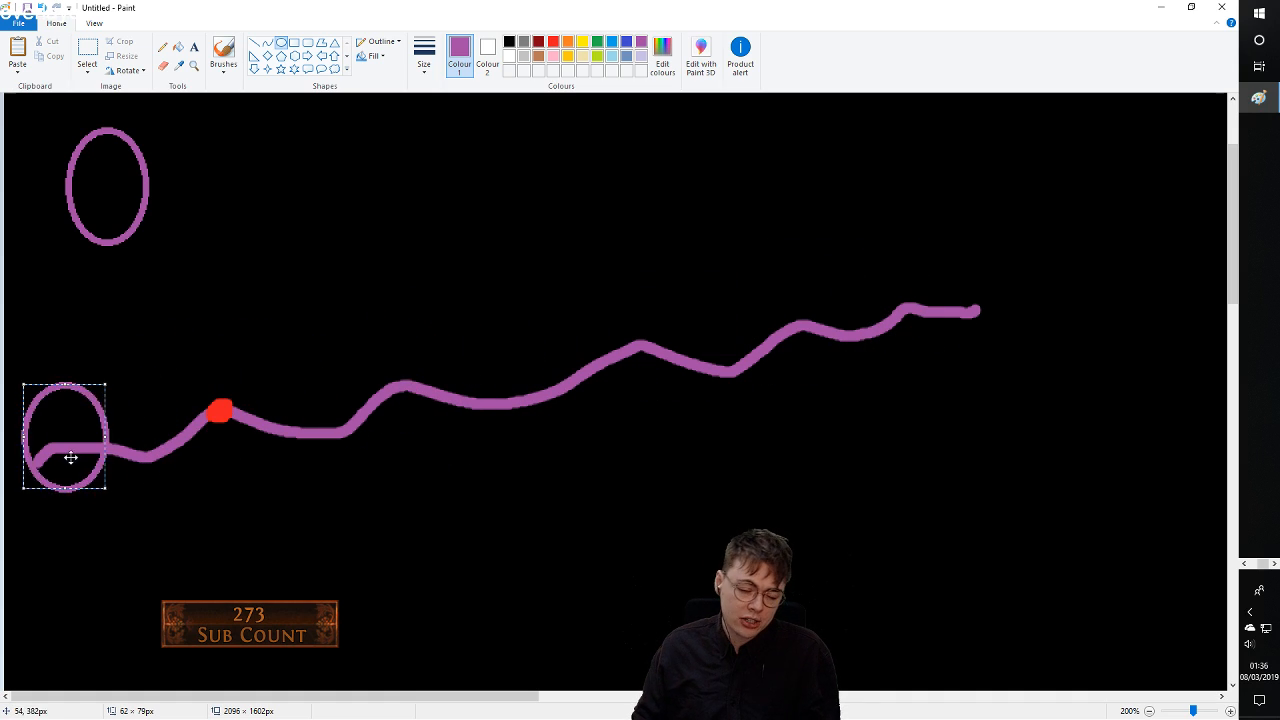
pyautogui.moveTo(65, 437); pyautogui.dragTo(443, 320)
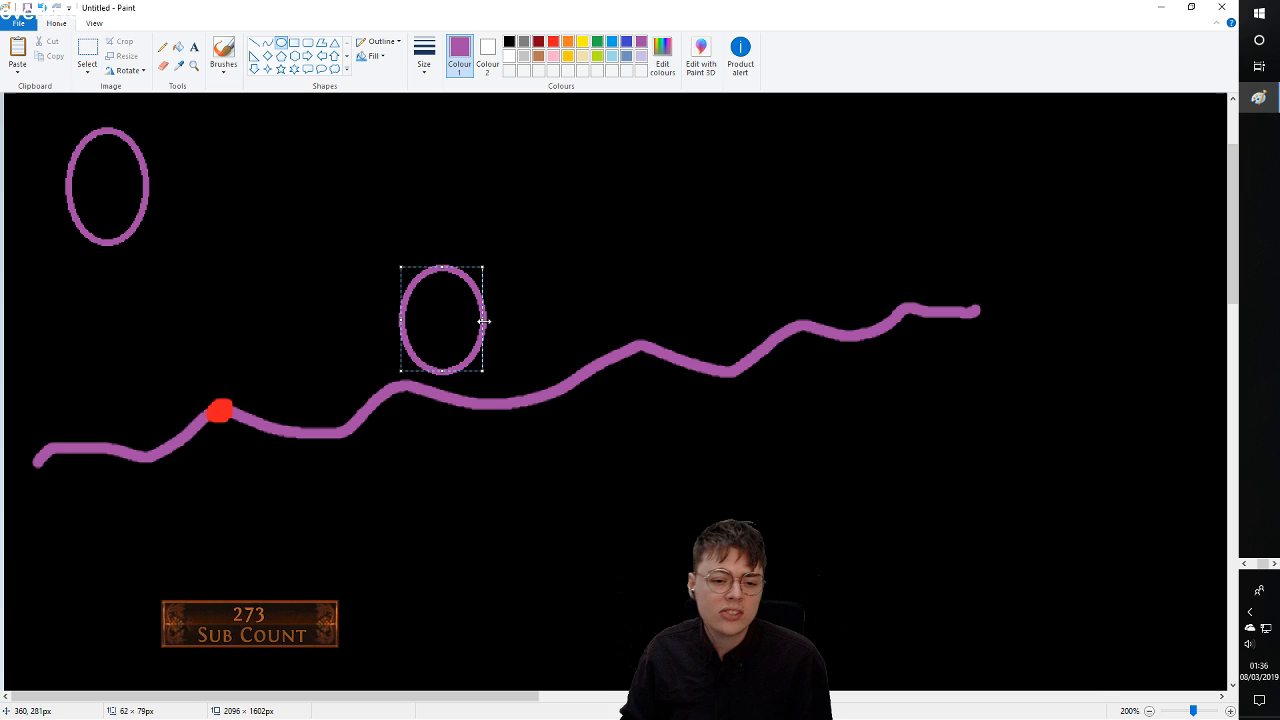
# - Stretch the second oval into a large circle across the wavy line's middle
pyautogui.moveTo(485, 372); pyautogui.dragTo(687, 520)
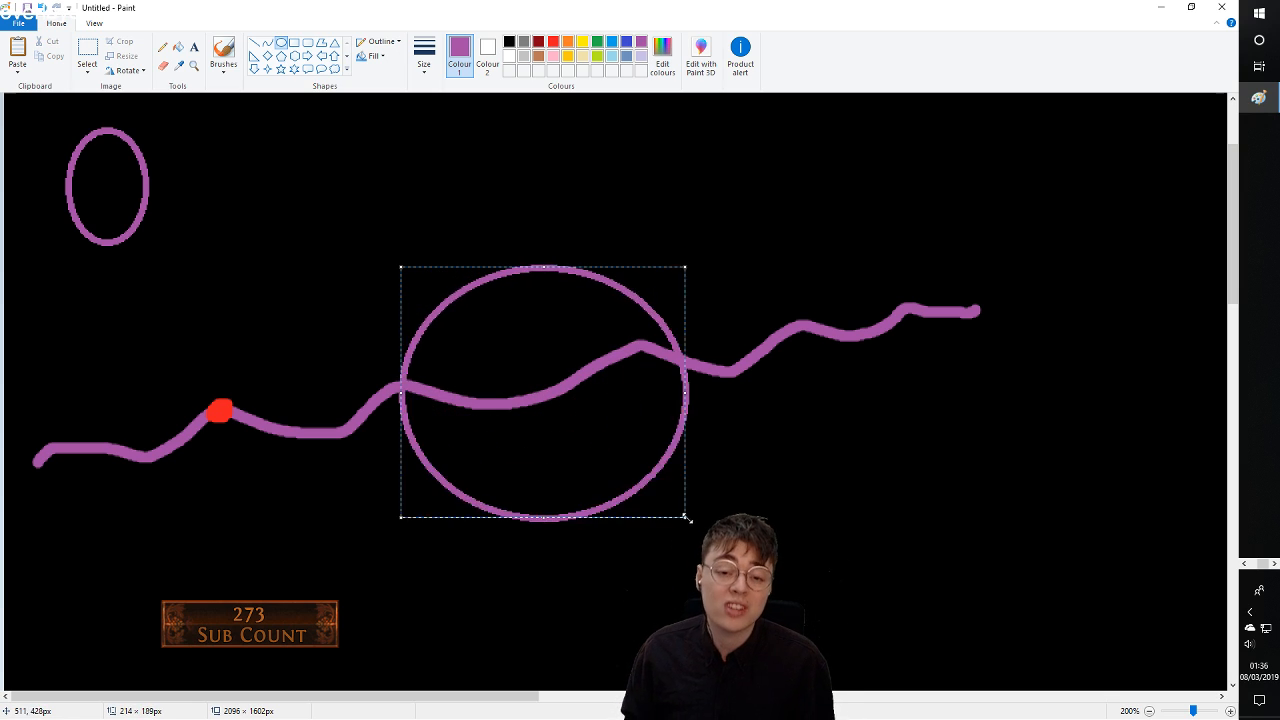
pyautogui.moveTo(687, 519); pyautogui.dragTo(813, 432)
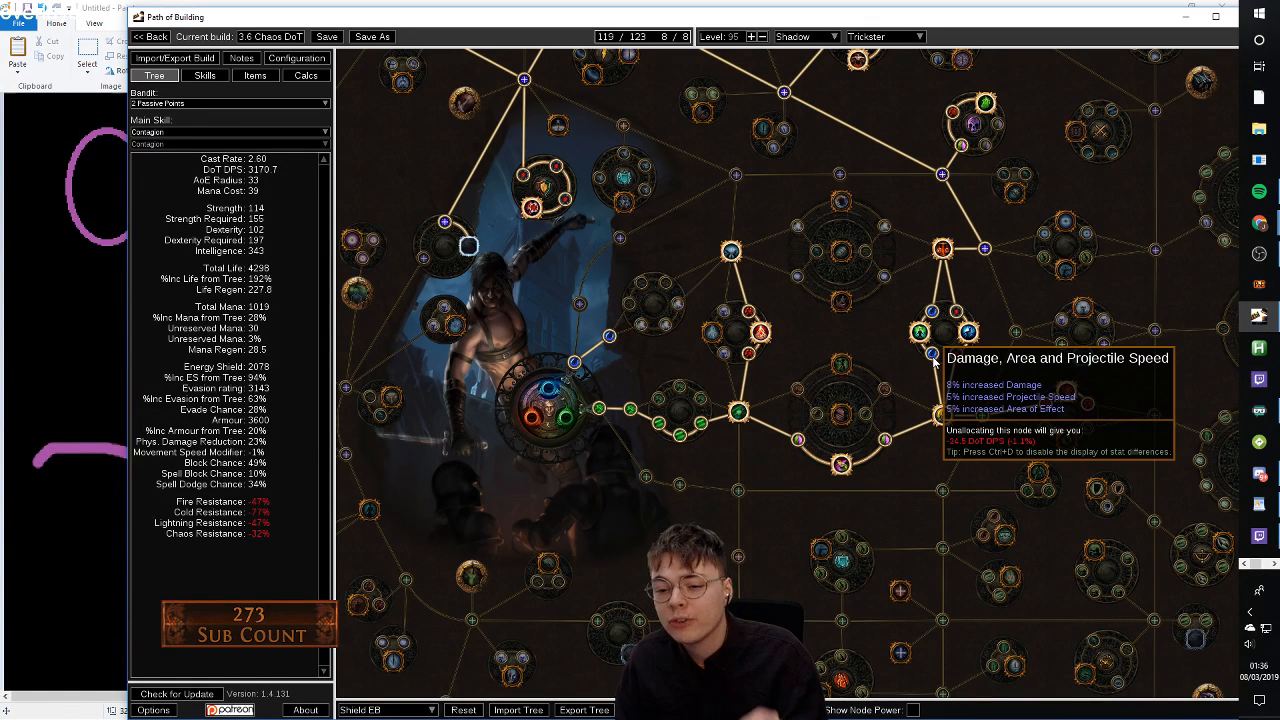
pyautogui.moveTo(938, 360)
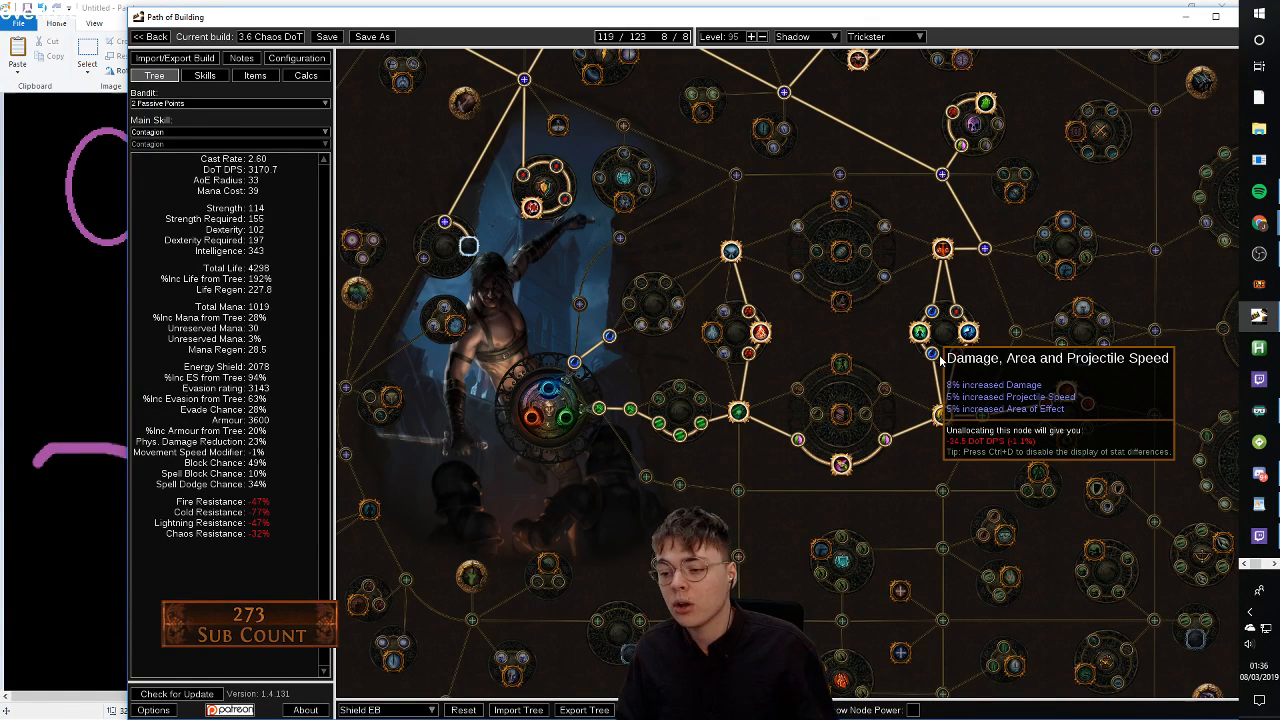